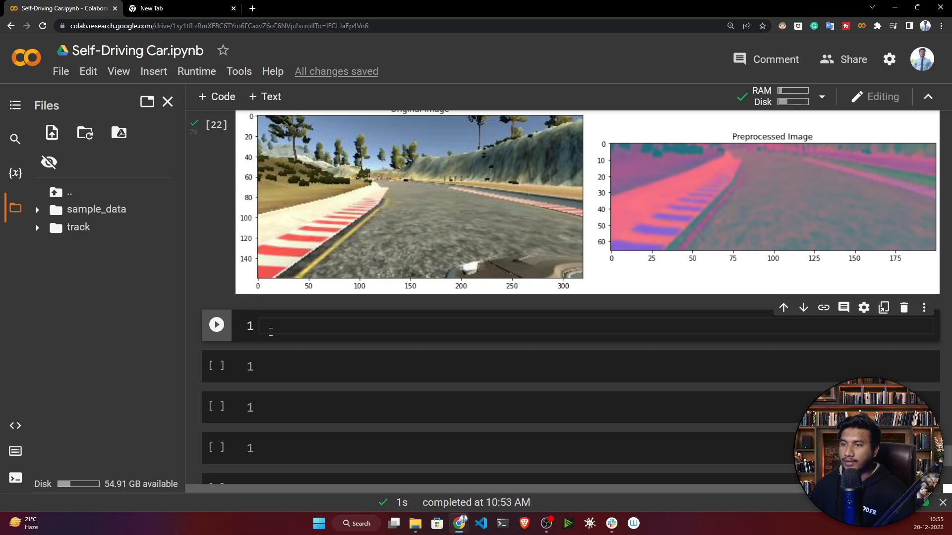
- Run !nvidia-smi to confirm a Tesla T4 GPU with no running processes
left_click(270, 326)
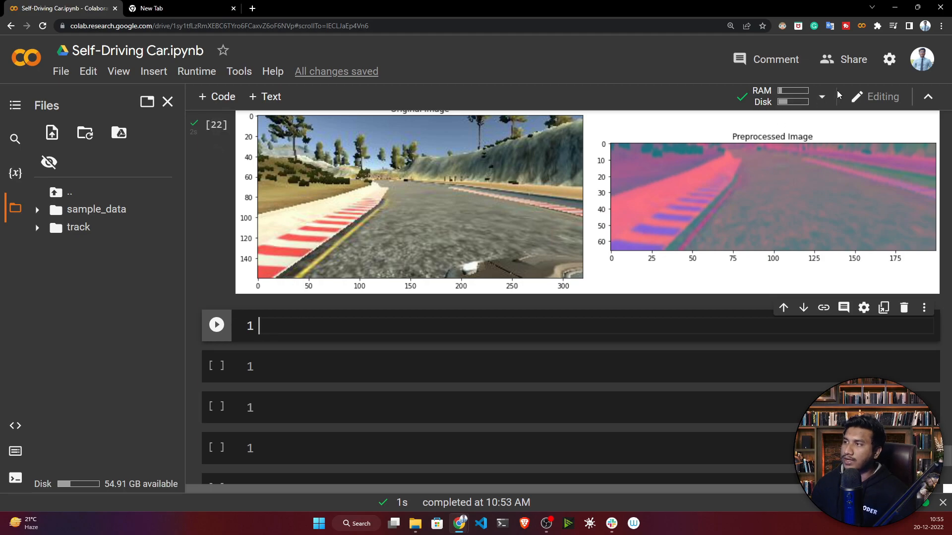
mouse_move(786, 102)
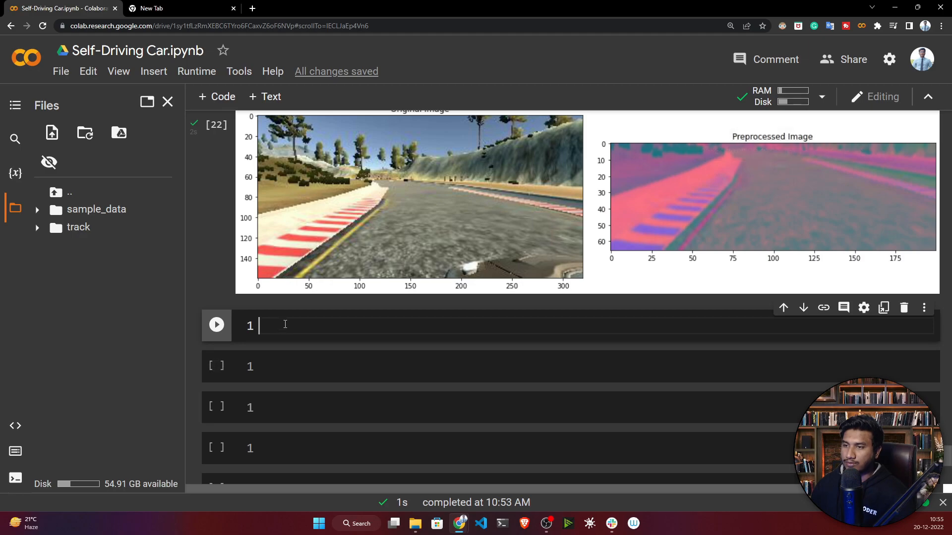
scroll("down", 3)
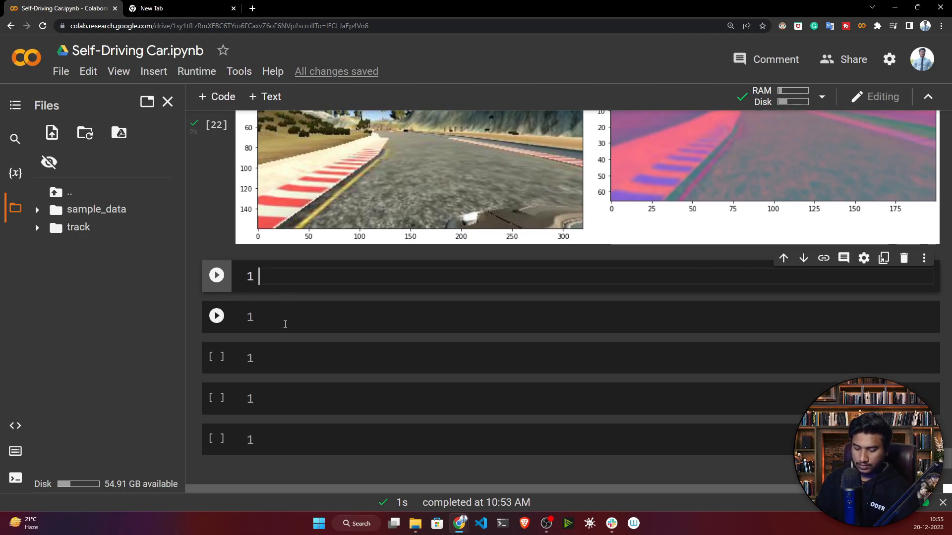
type("!v")
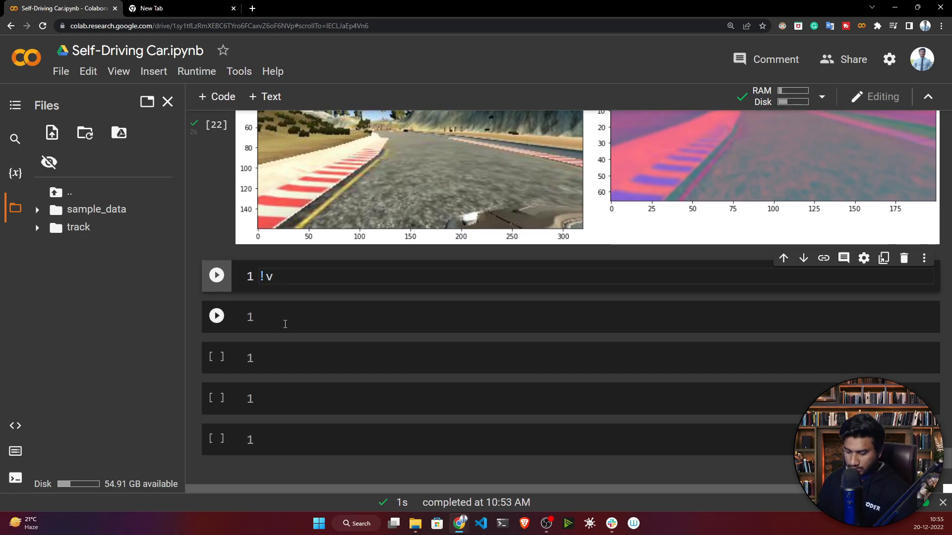
type("nvi")
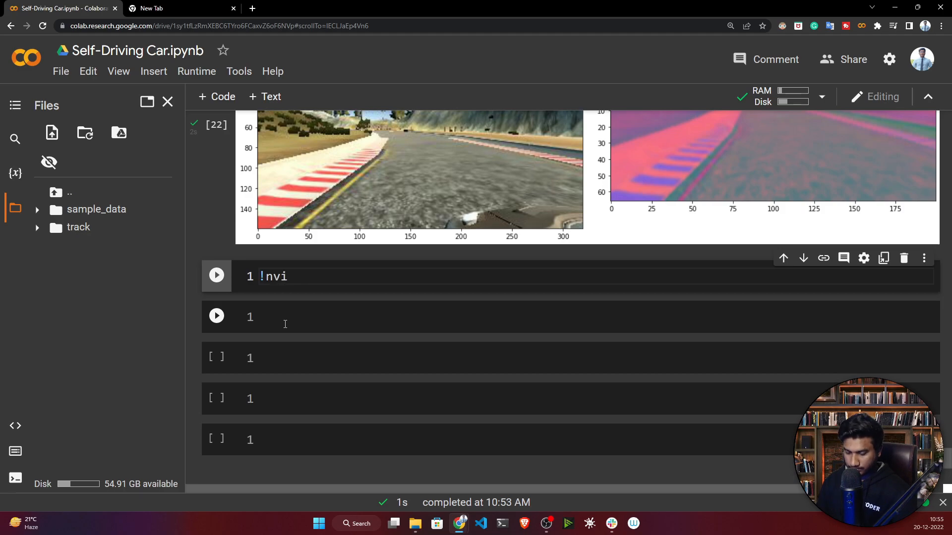
type("dia-sm")
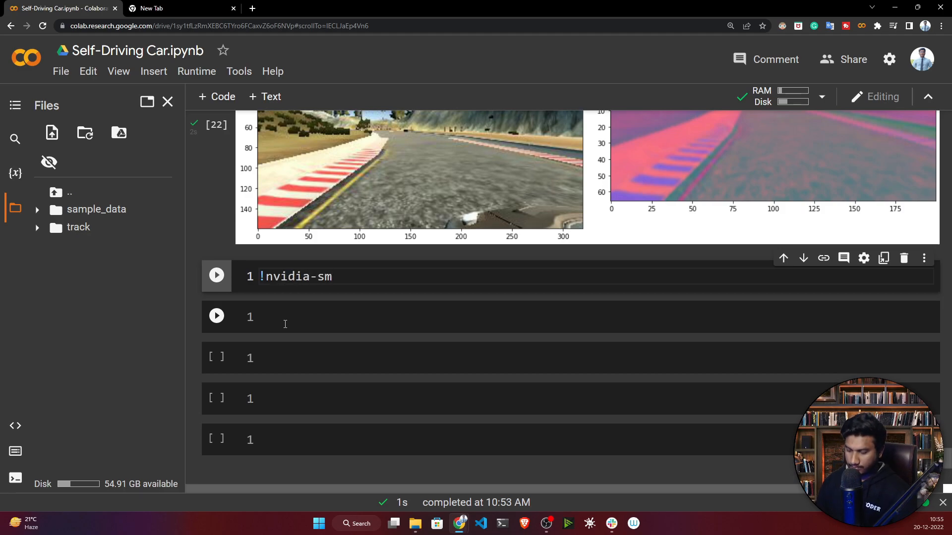
type("i")
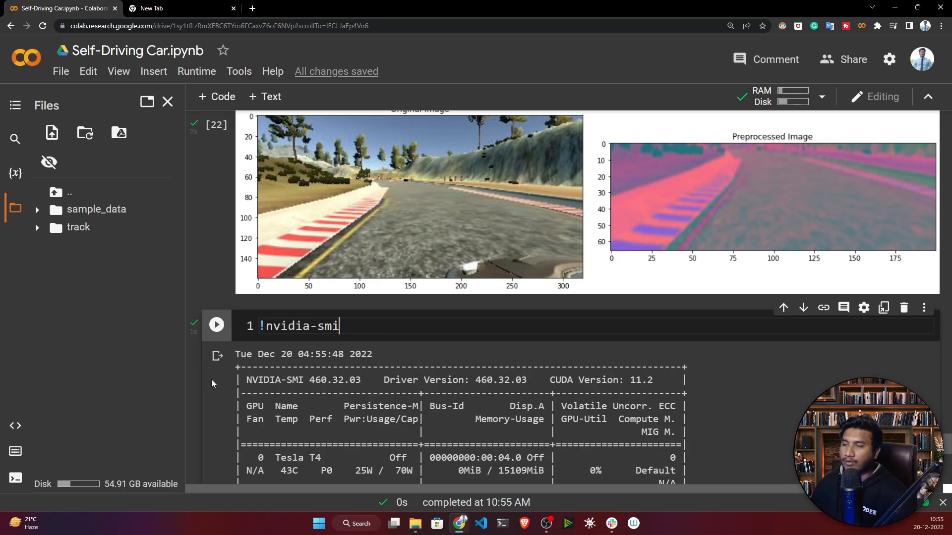
scroll("down", 3)
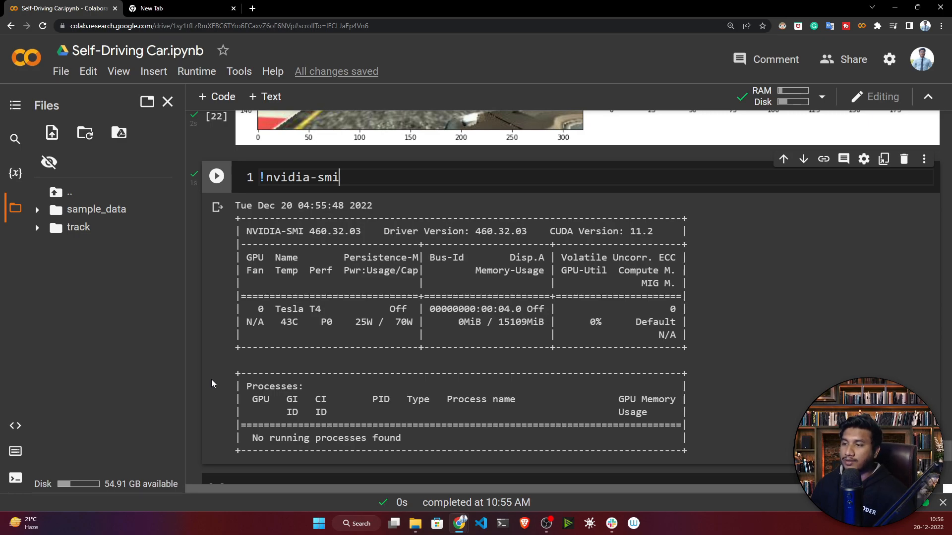
scroll("down", 3)
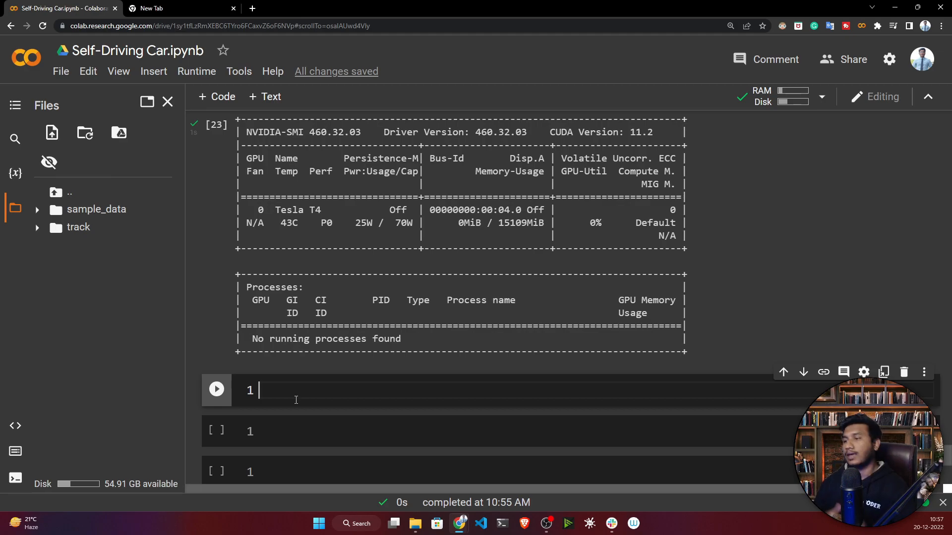
- Build batch_generator, highlighting its istraining flag and the random_augment and img_preprocess calls
scroll("down", 3)
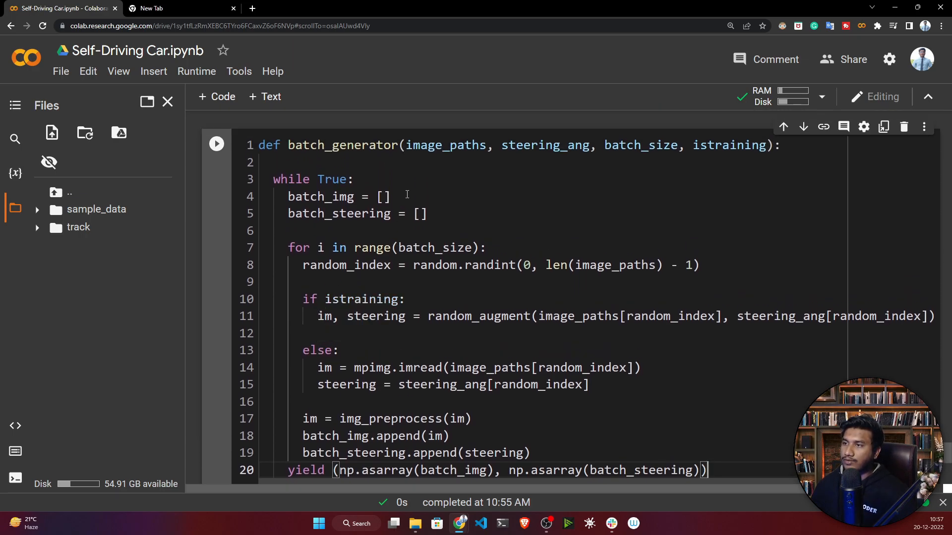
double_click(544, 145)
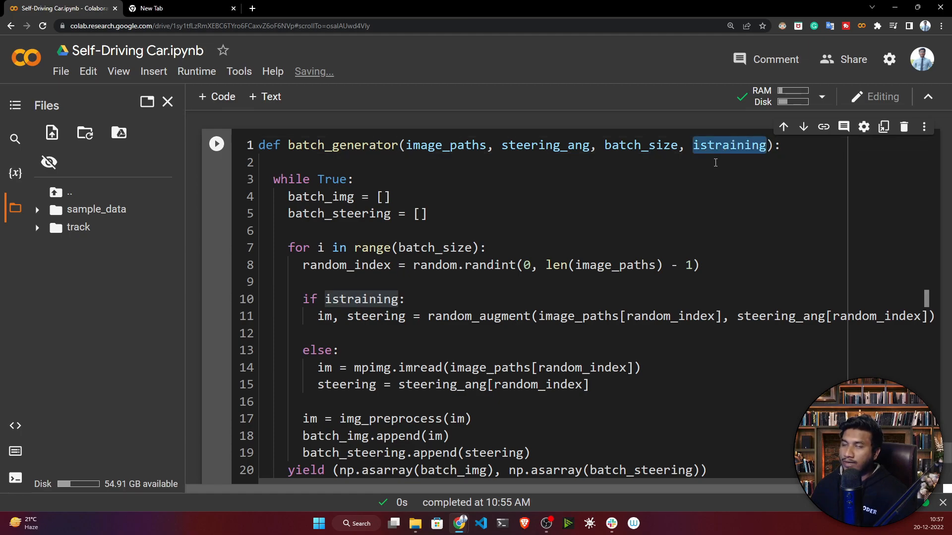
scroll("down", 3)
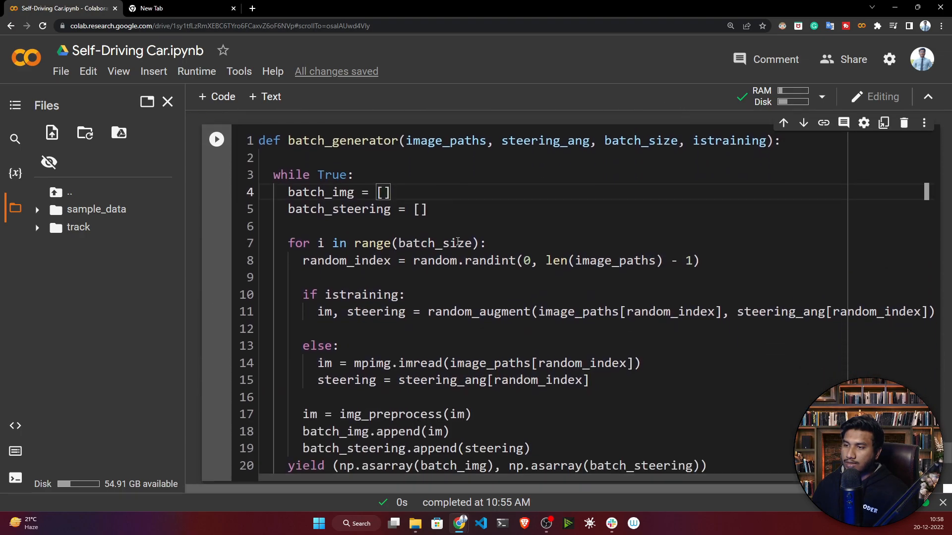
scroll("down", 3)
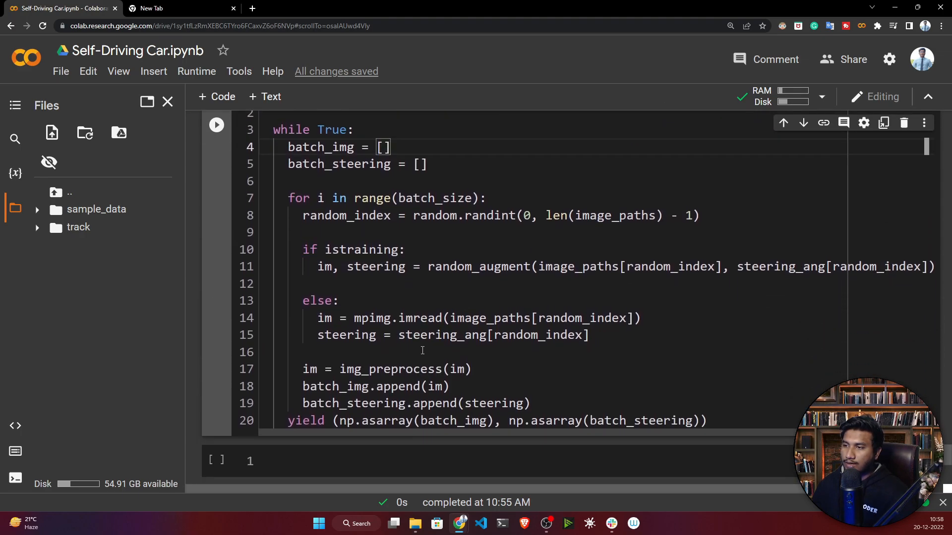
double_click(390, 369)
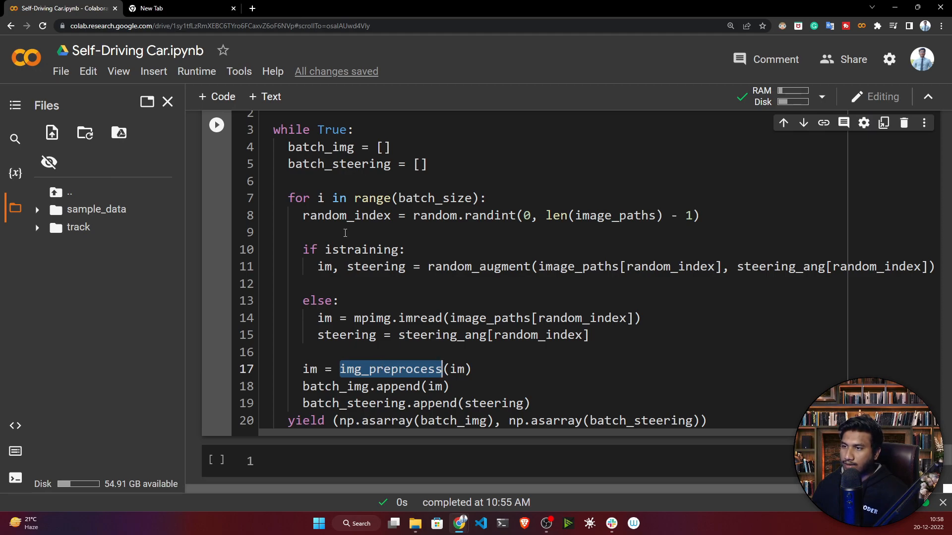
double_click(478, 266)
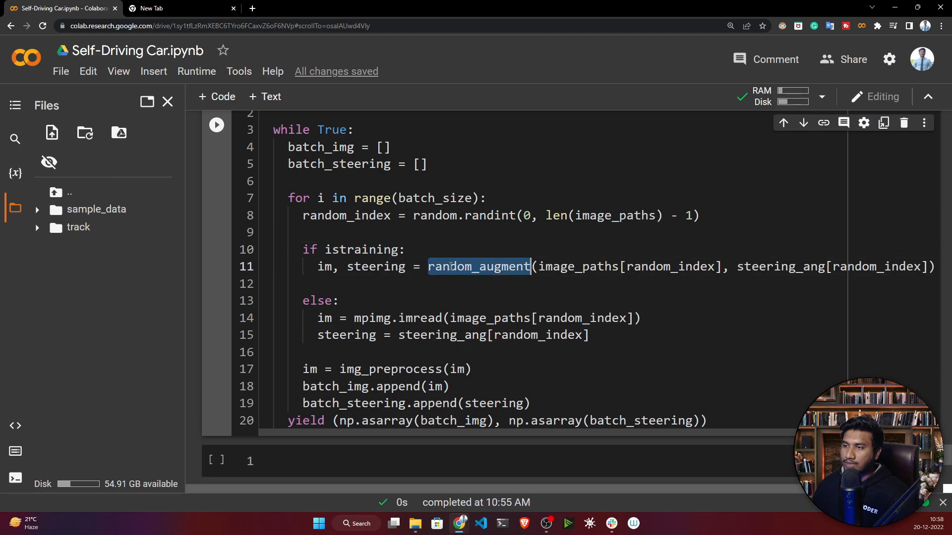
scroll("down", 3)
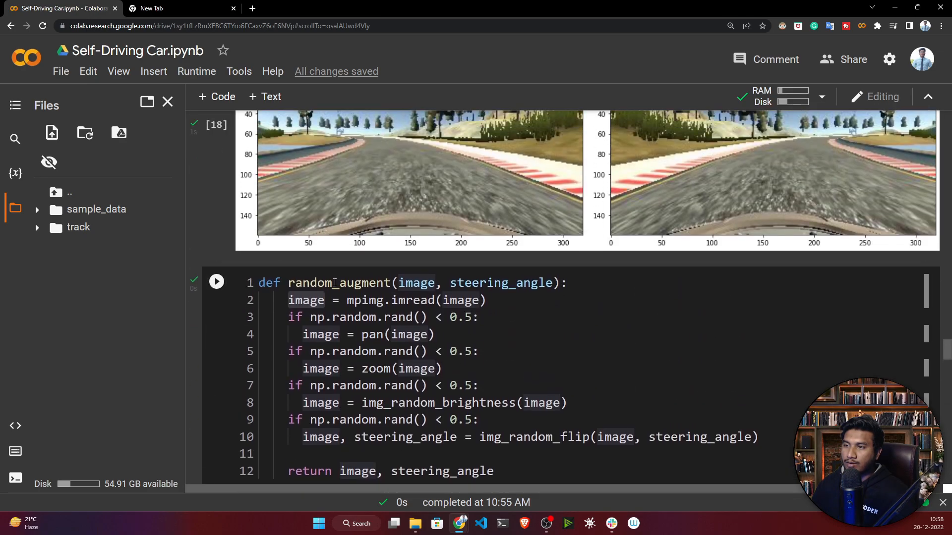
scroll("down", 3)
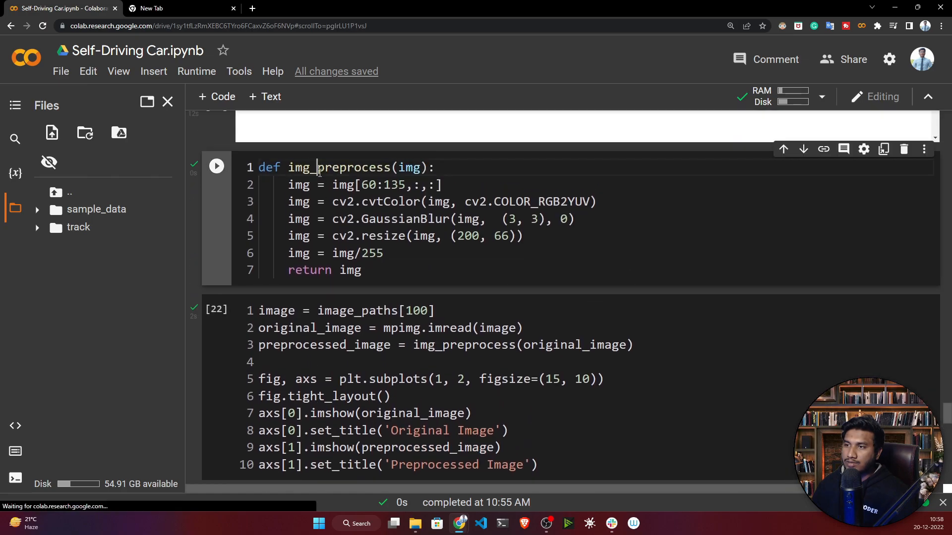
scroll("down", 3)
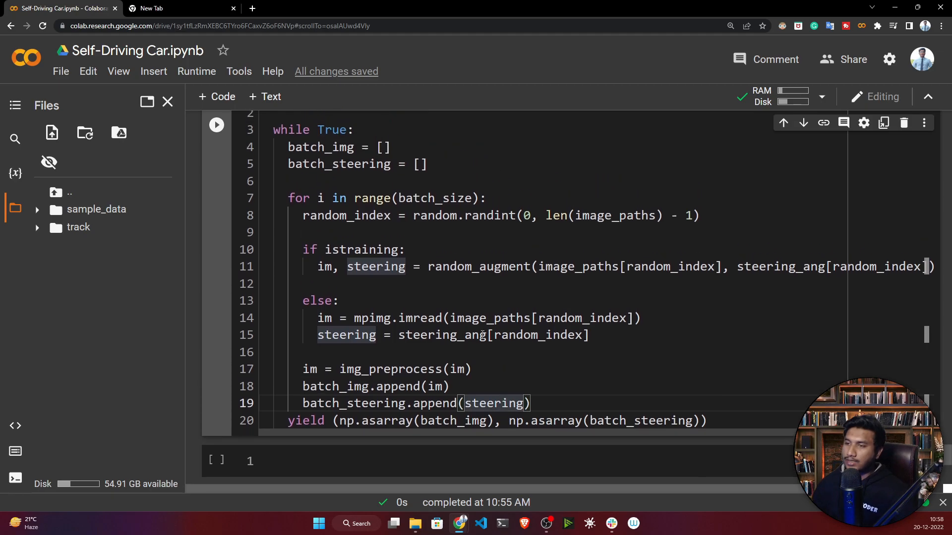
mouse_move(555, 399)
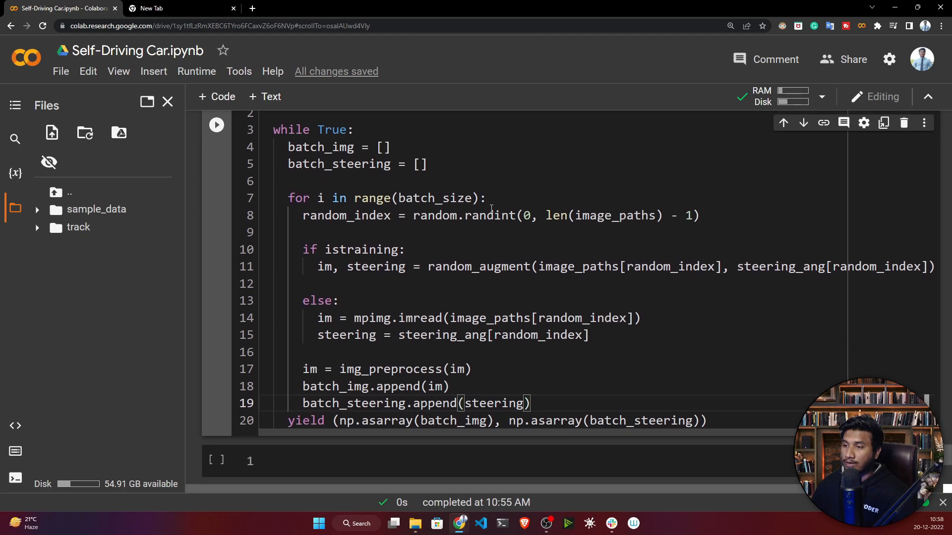
scroll("up", 3)
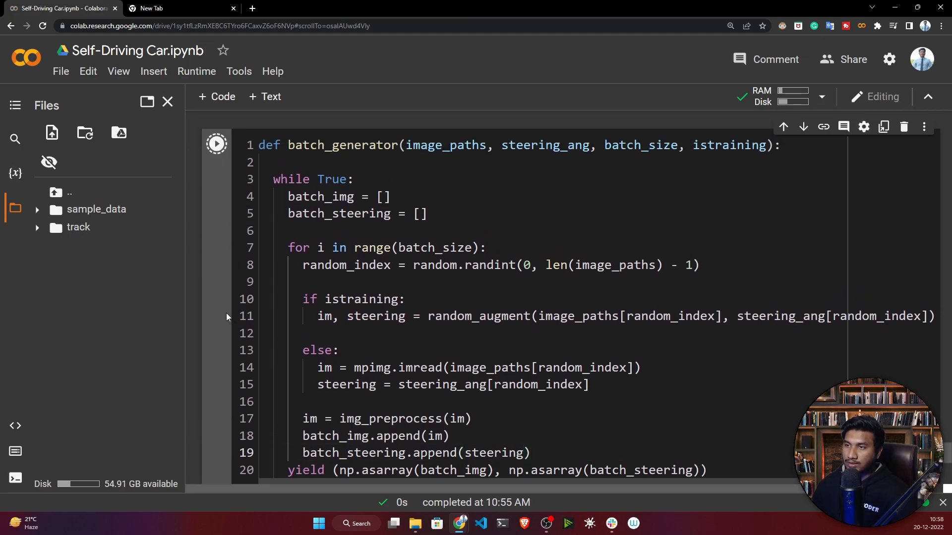
- Fetch x_train_gen, y_train_gen via next(batch_generator(X_train, y_train, 1, 1)) plus a validation batch
scroll("down", 3)
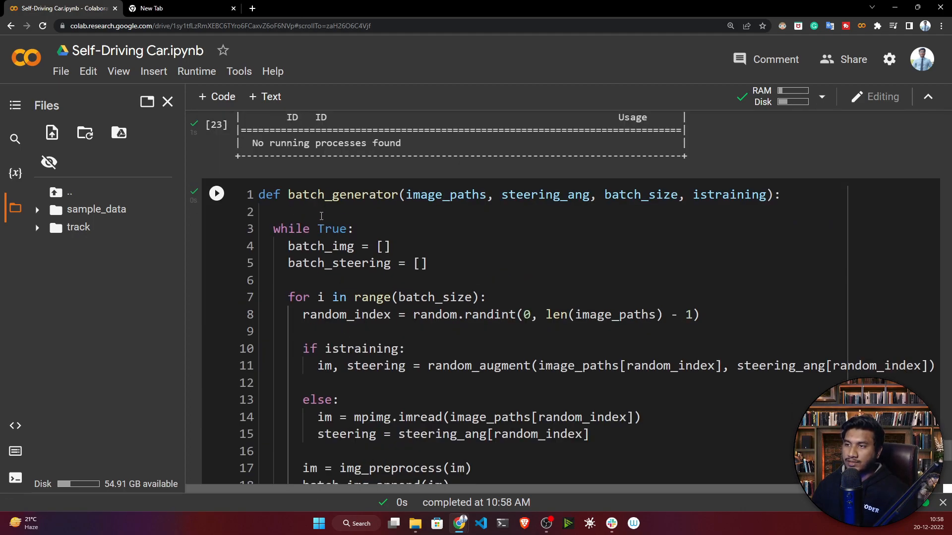
left_click(216, 193)
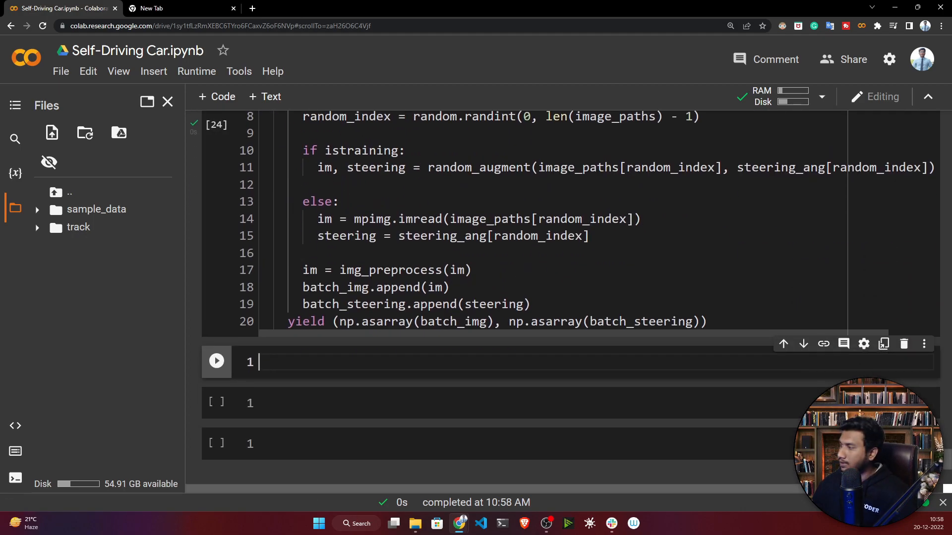
type("x_train_gen, y_train_gen = next(batch_generator(X_train, y_train, 1, 1))")
type("x_valid_gen, y_valid_gen = next(batch_generator(X_valid, y_valid, 1, 0))")
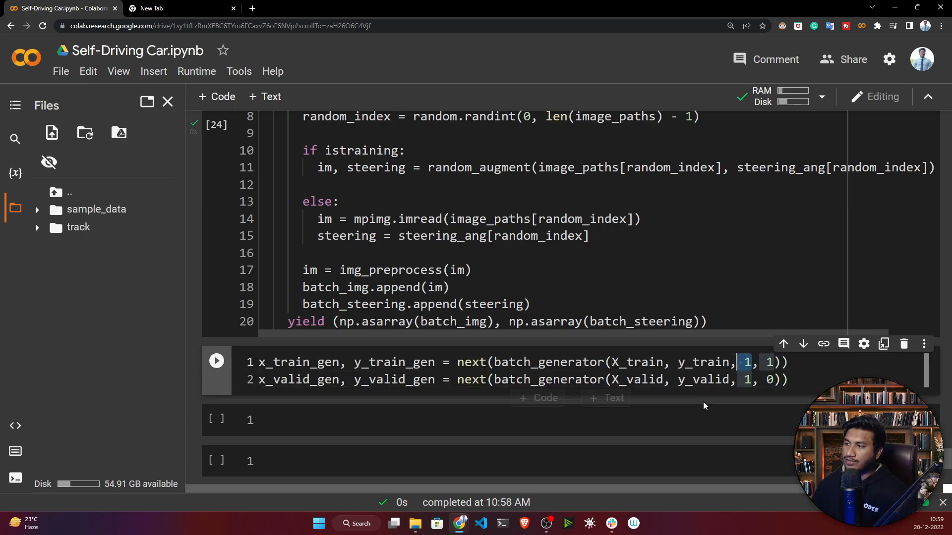
scroll("down", 3)
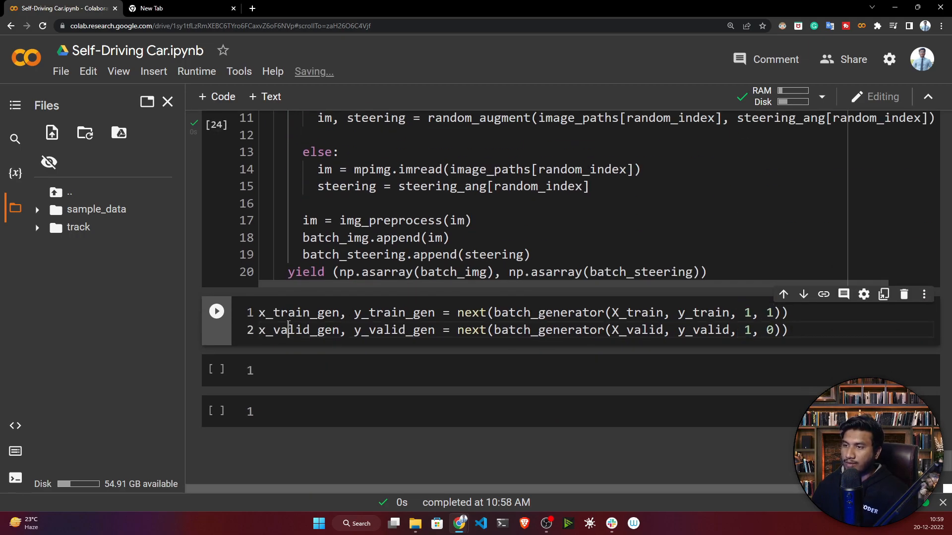
double_click(297, 313)
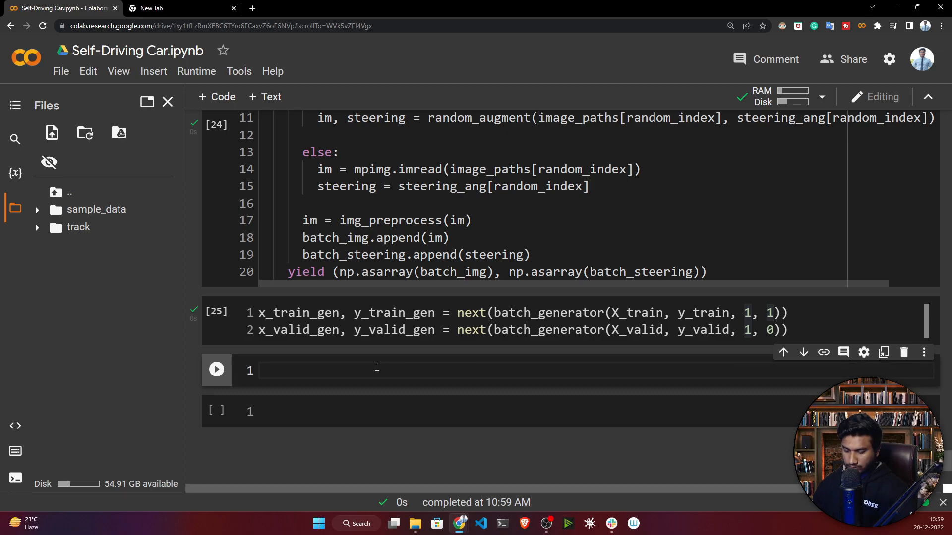
- Plot x_train_gen[0] and x_valid_gen[0] side by side in a 15x10 figure with titles
type("fig, axs = plt.subplots(1, 2, figsize=(15, 10))")
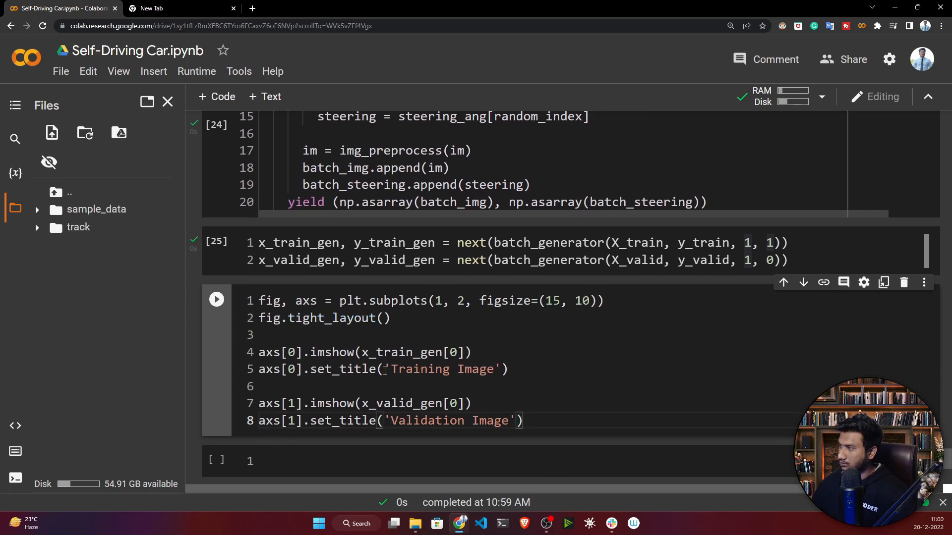
left_click(216, 299)
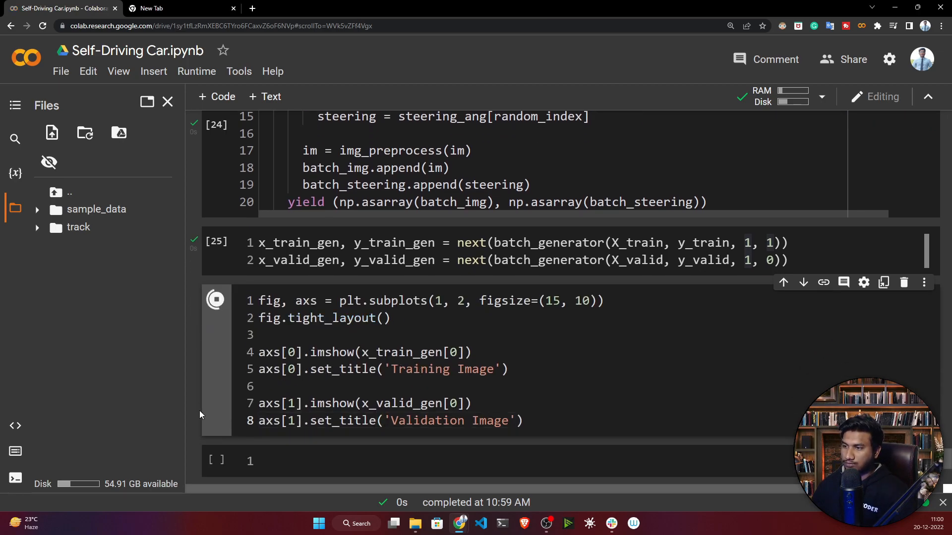
left_click(215, 299)
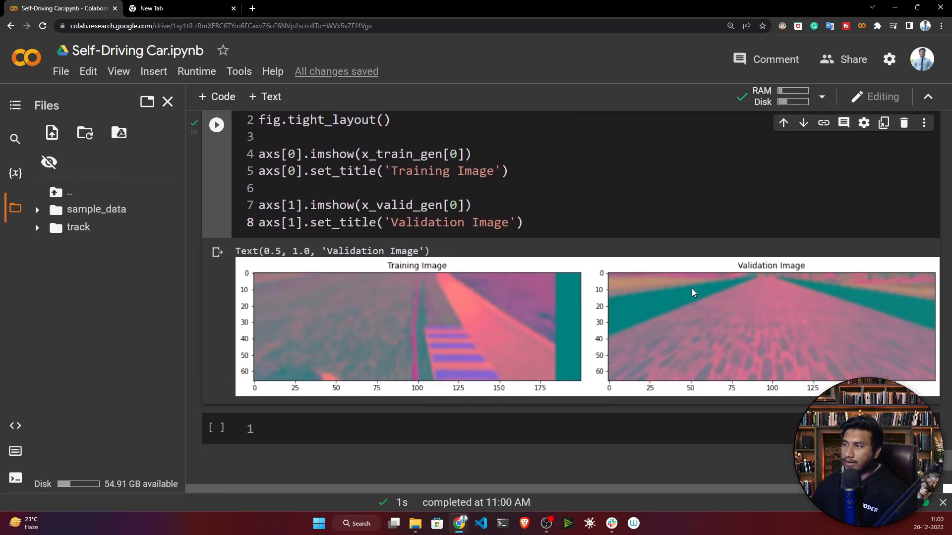
mouse_move(414, 322)
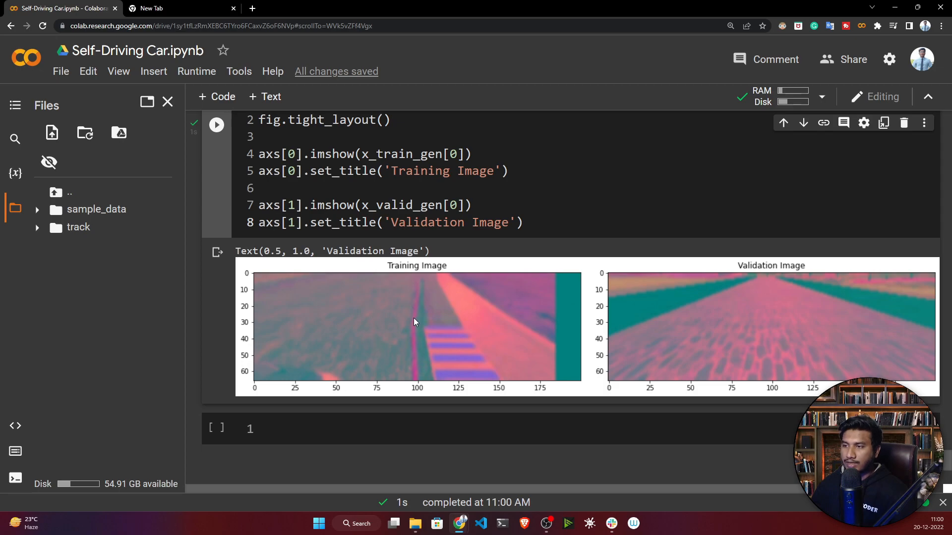
mouse_move(662, 346)
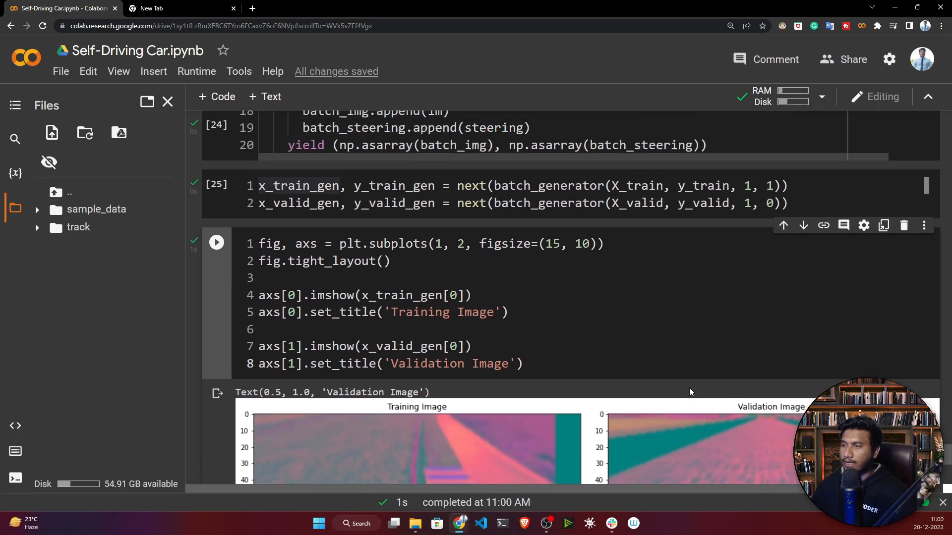
scroll("down", 3)
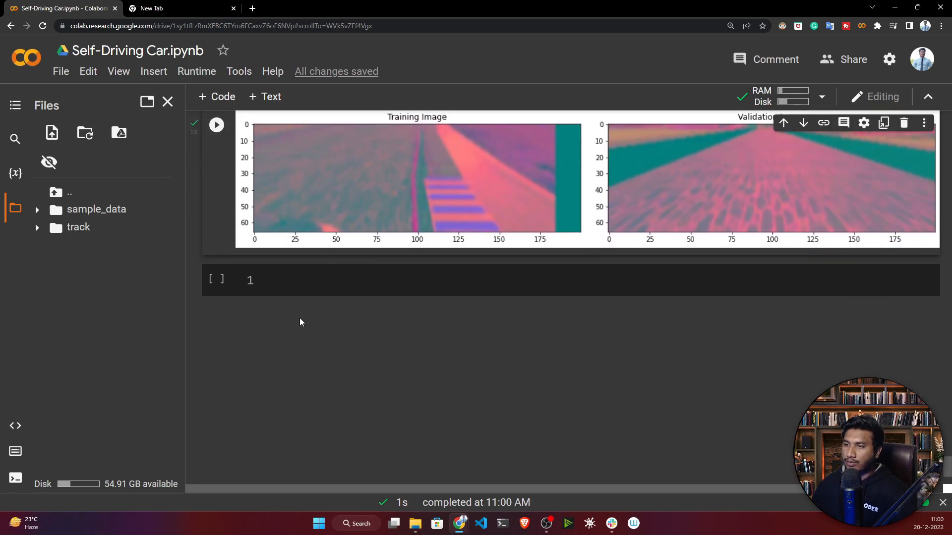
scroll("down", 3)
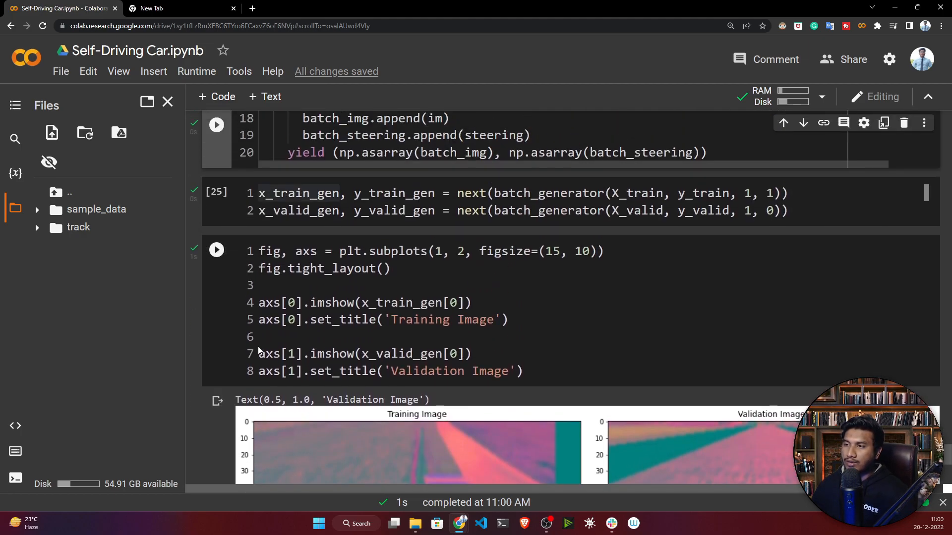
scroll("down", 3)
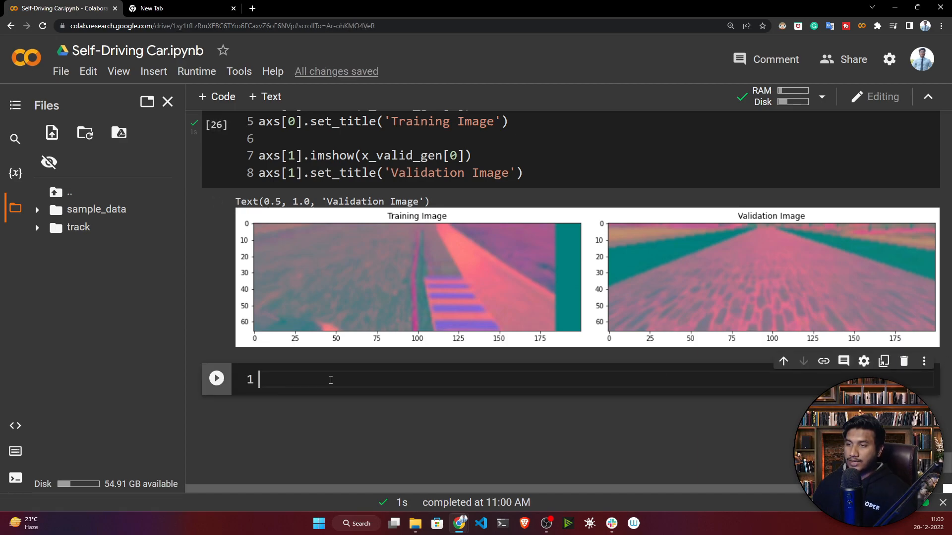
scroll("down", 3)
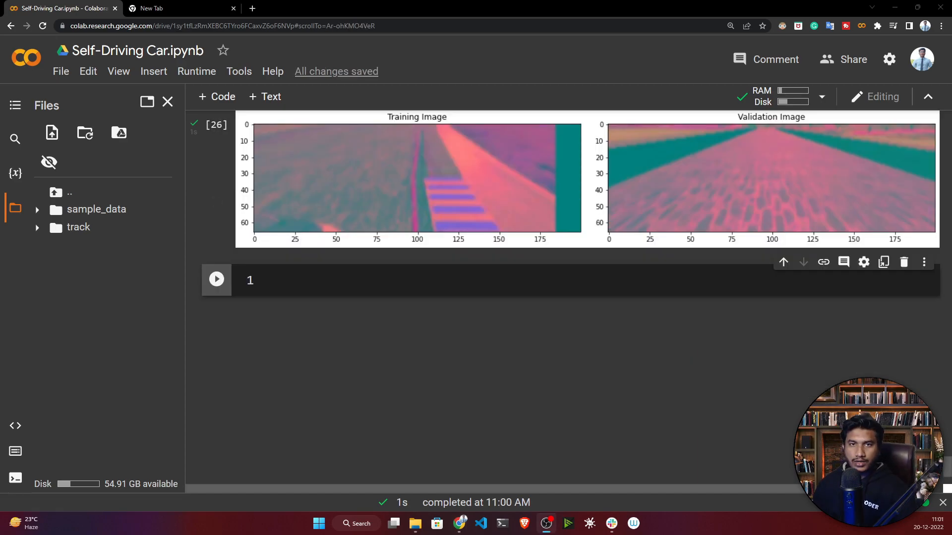